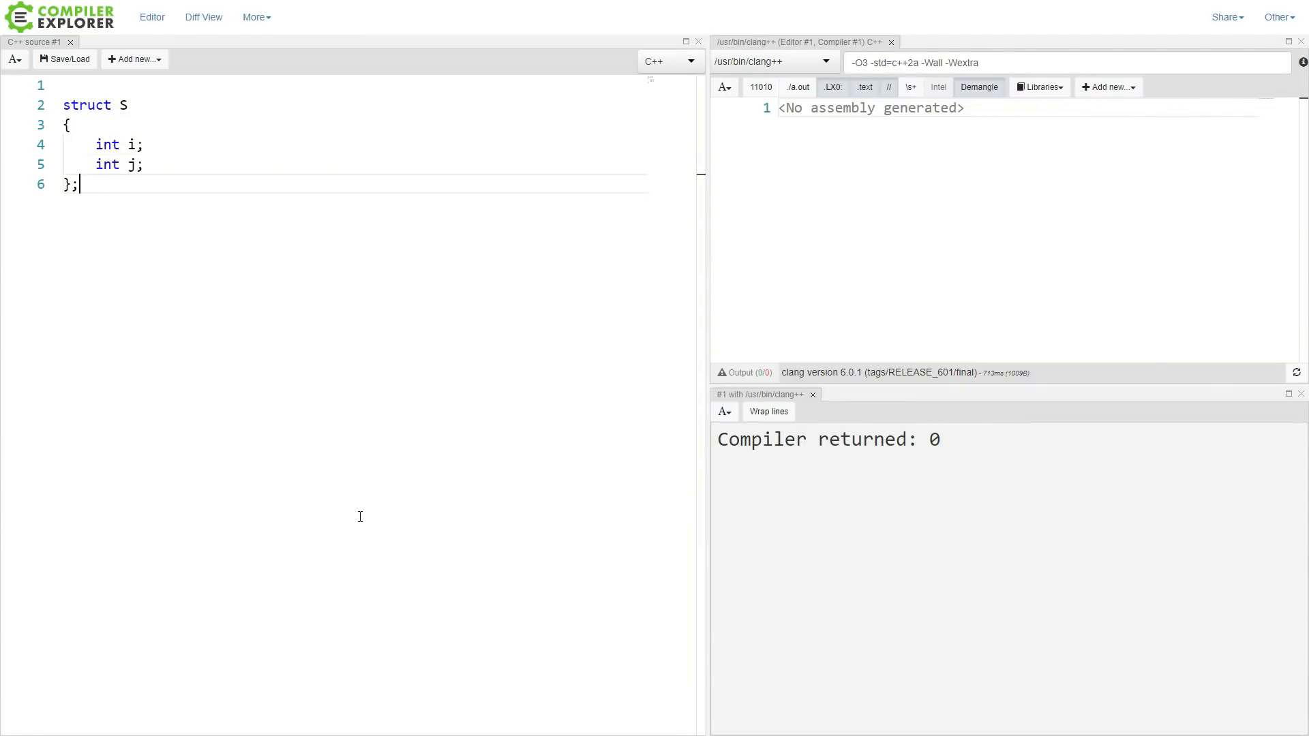
# Step: Write int main() with auto value = S{.i = 1, .j = 2}; and return value.j;
pyautogui.write('int main()')
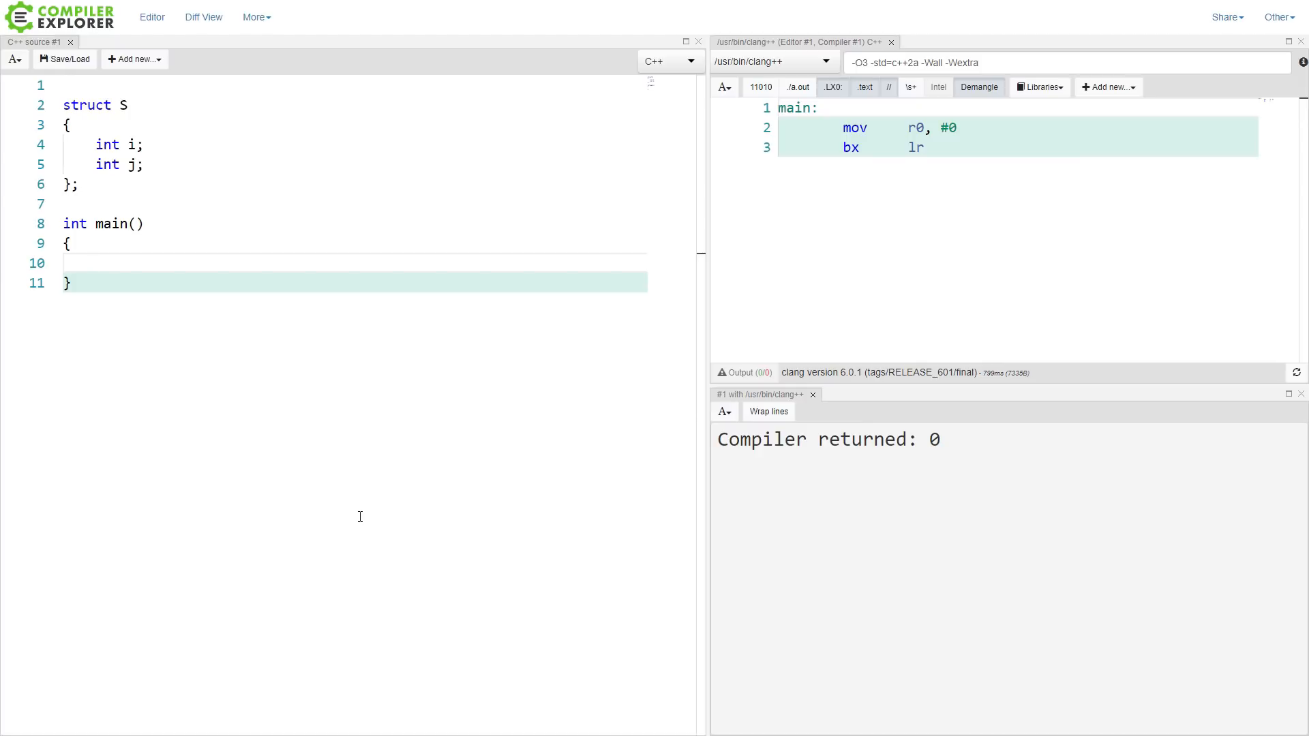
pyautogui.write('auto value = S{.i = ;')
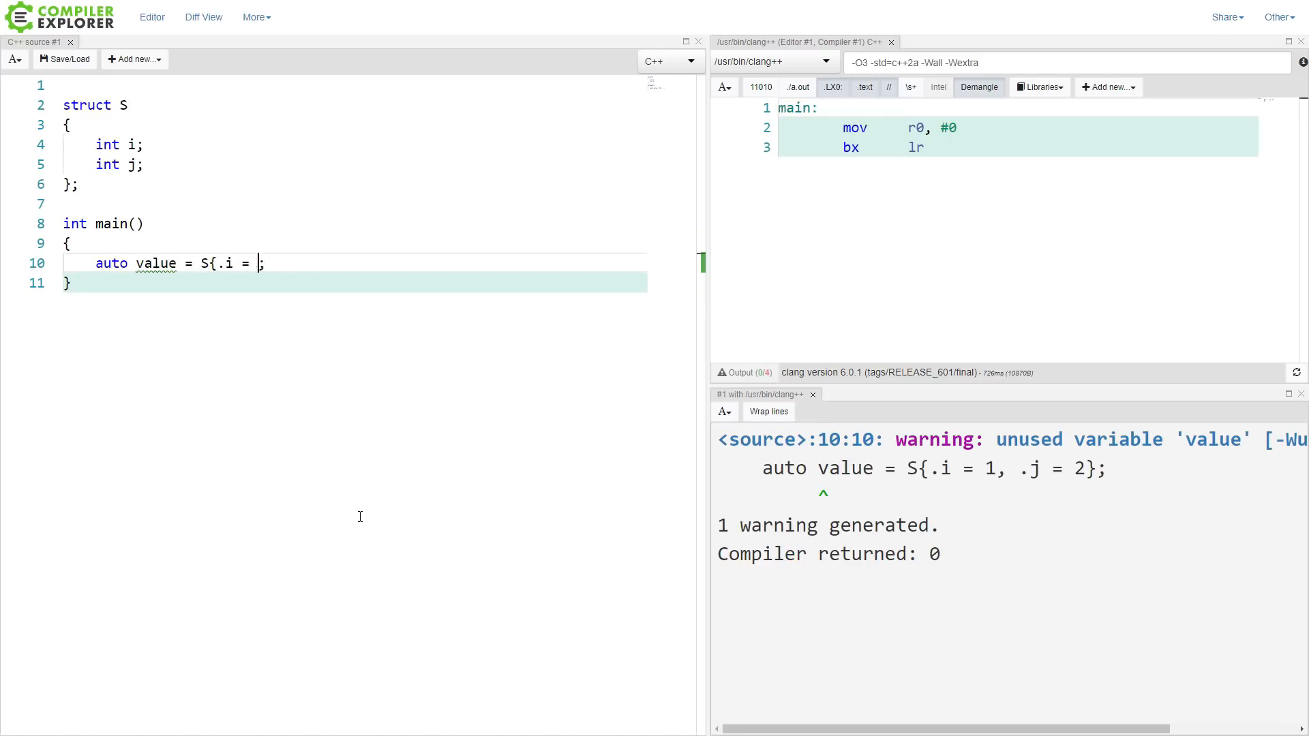
pyautogui.write('1, .j = 2}')
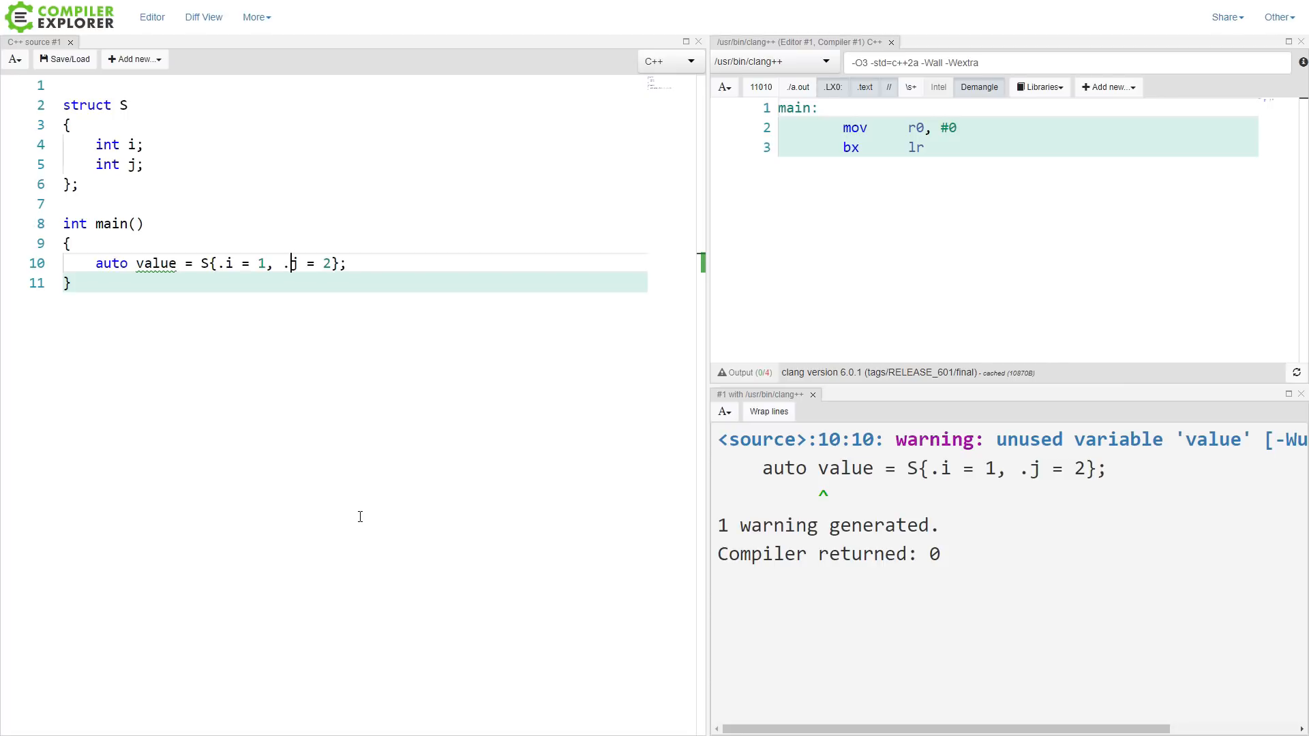
pyautogui.write('return valu')
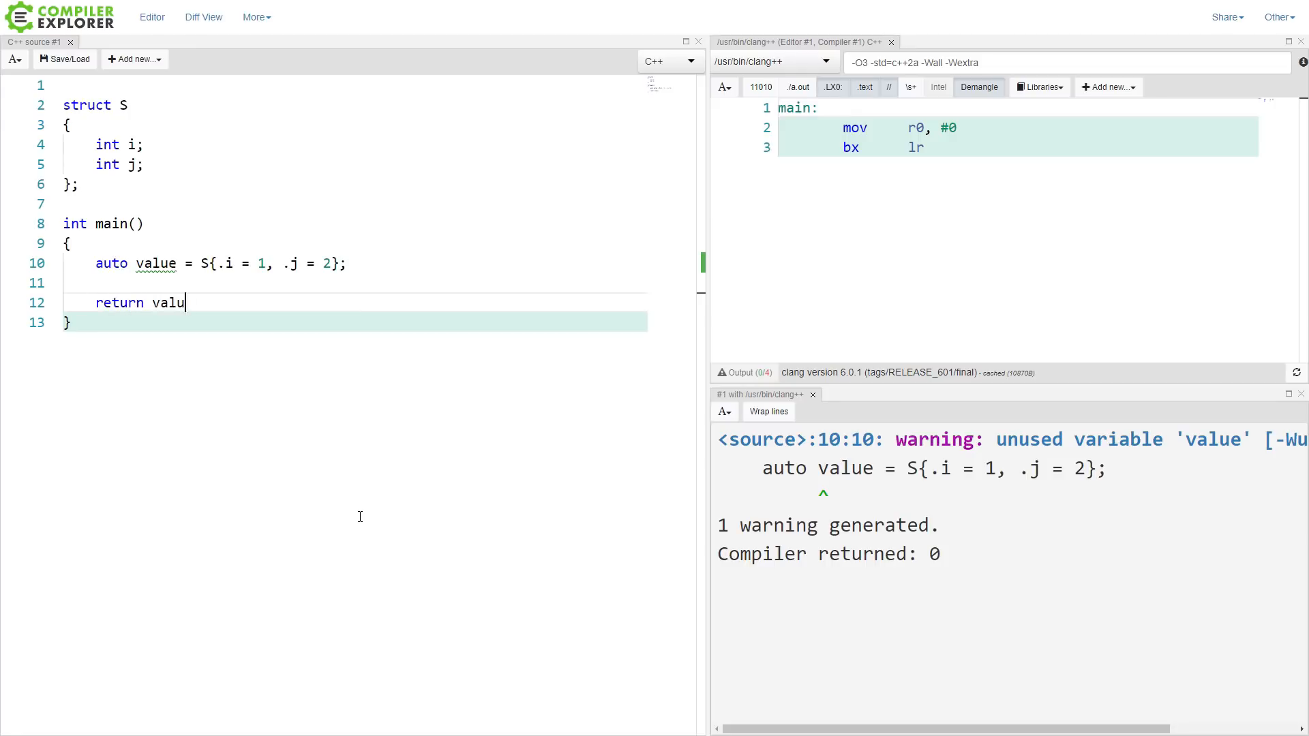
pyautogui.write('e.j;')
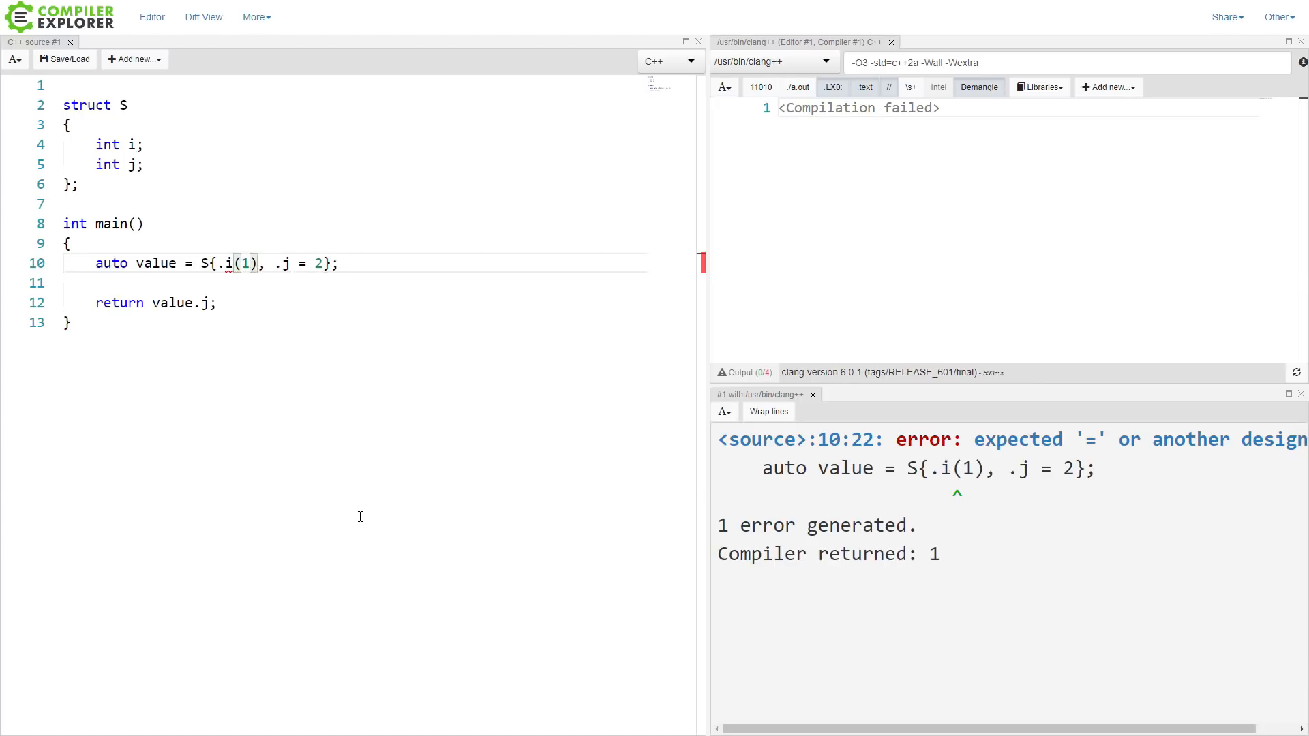
pyautogui.write('=')
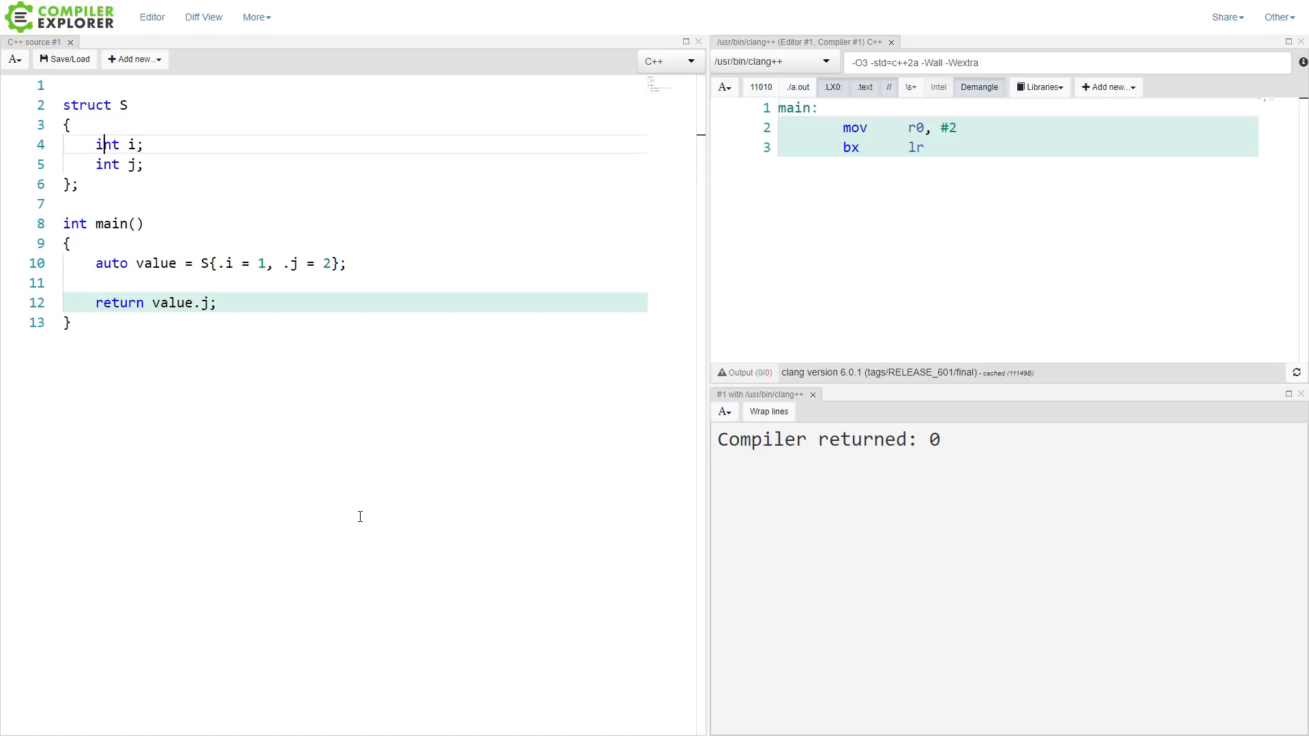
# Step: Make member i unsigned int, try .i = -1 to see the narrowing error, then restore .i = 1
pyautogui.write('unsigned')
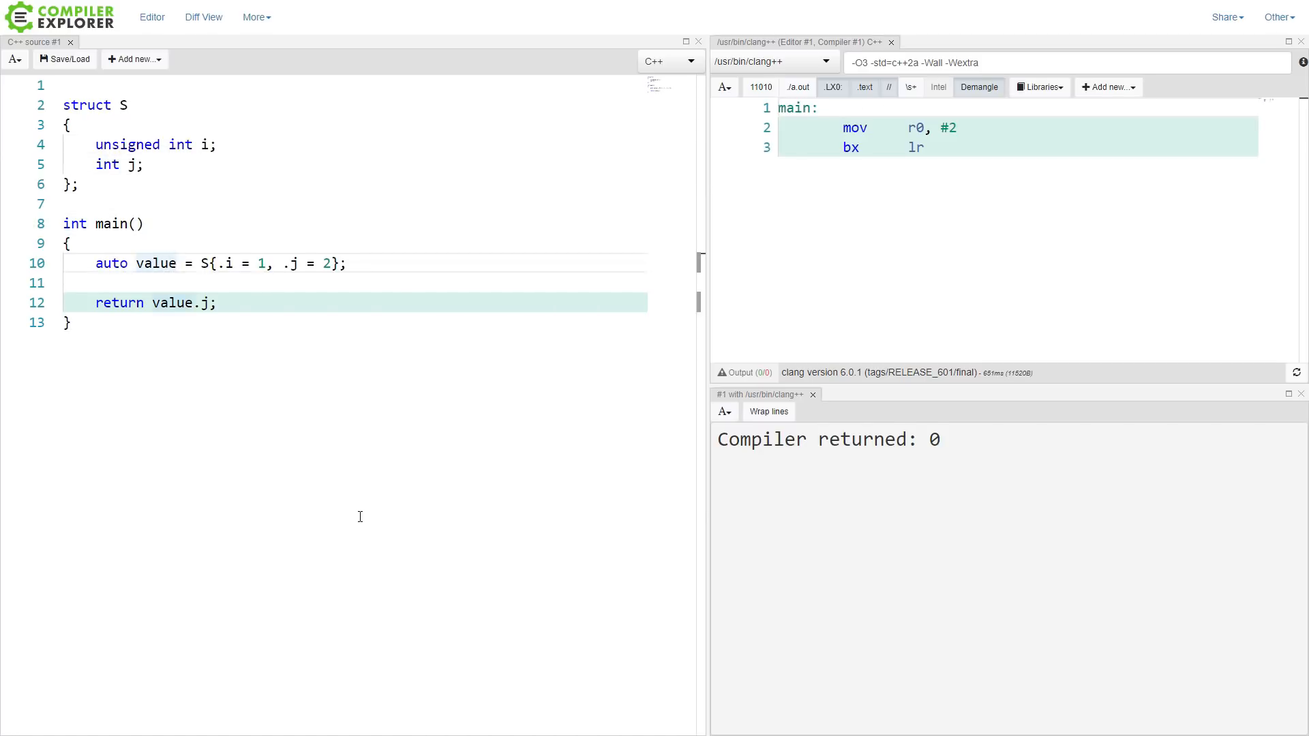
pyautogui.write('-')
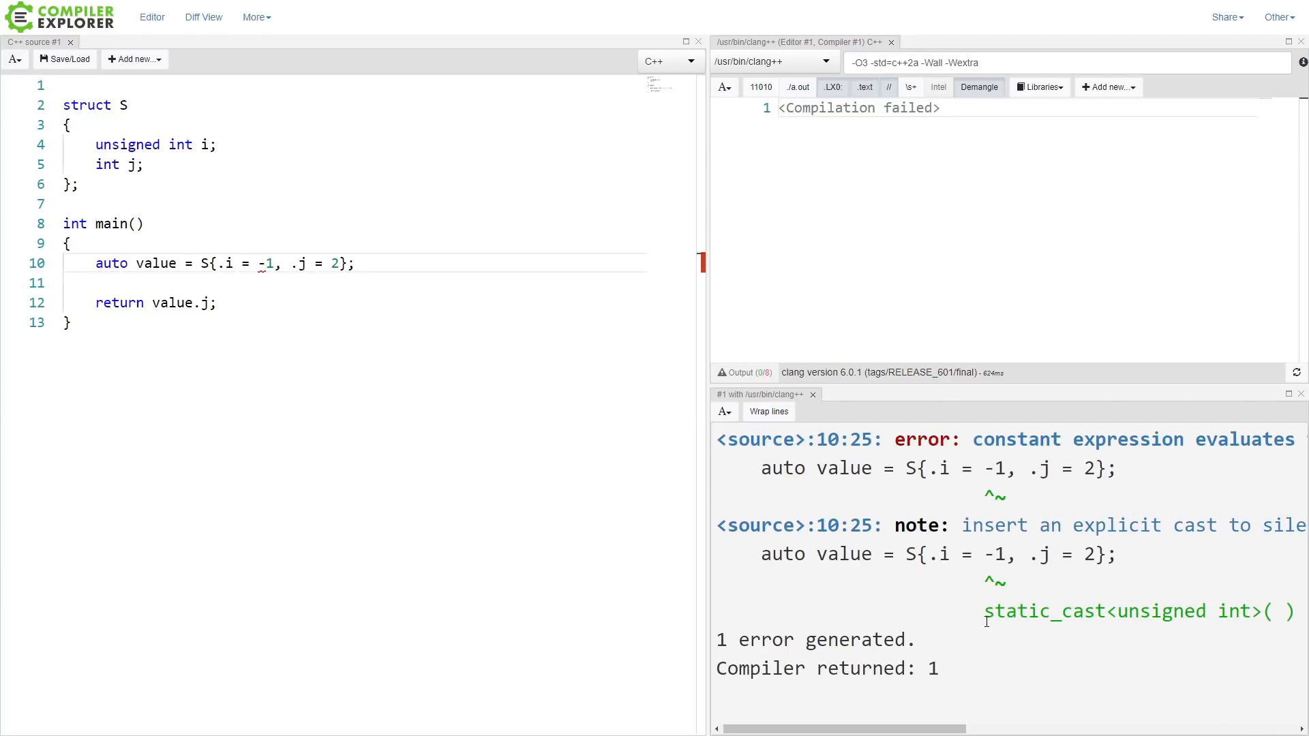
pyautogui.doubleClick(1135, 611)
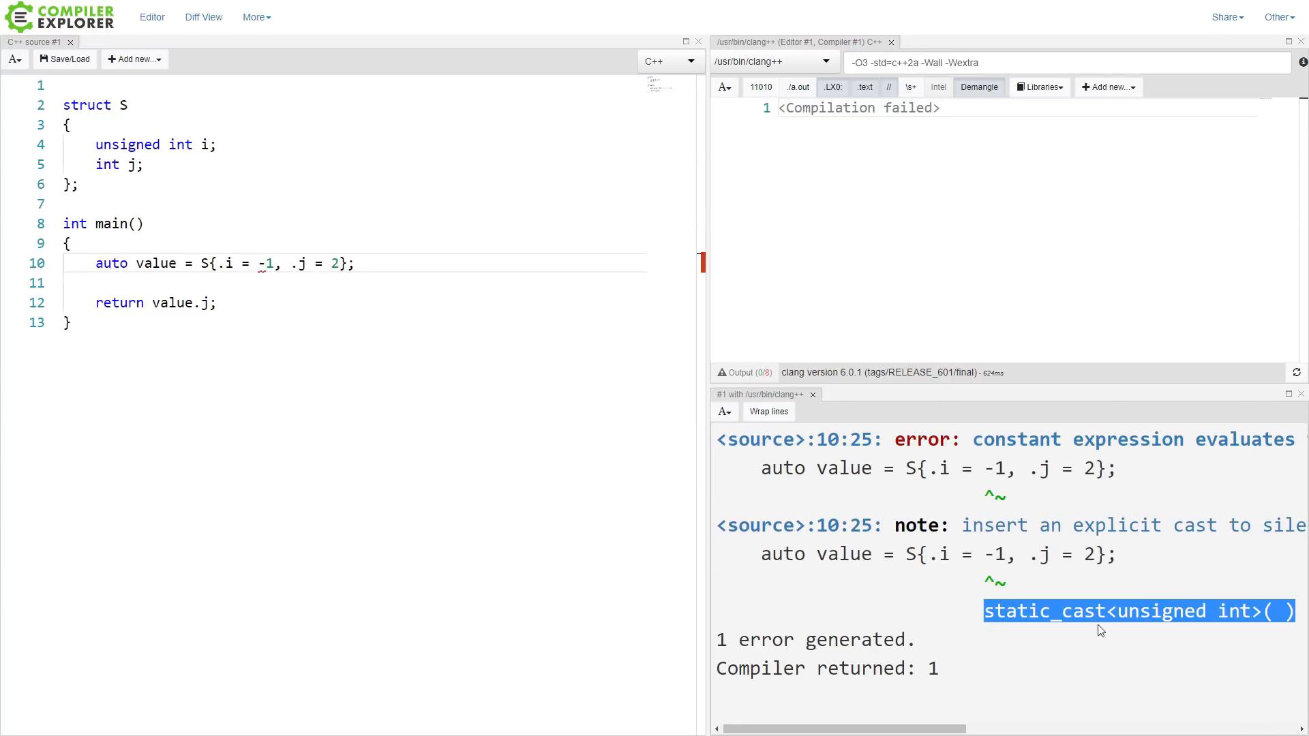
pyautogui.click(973, 599)
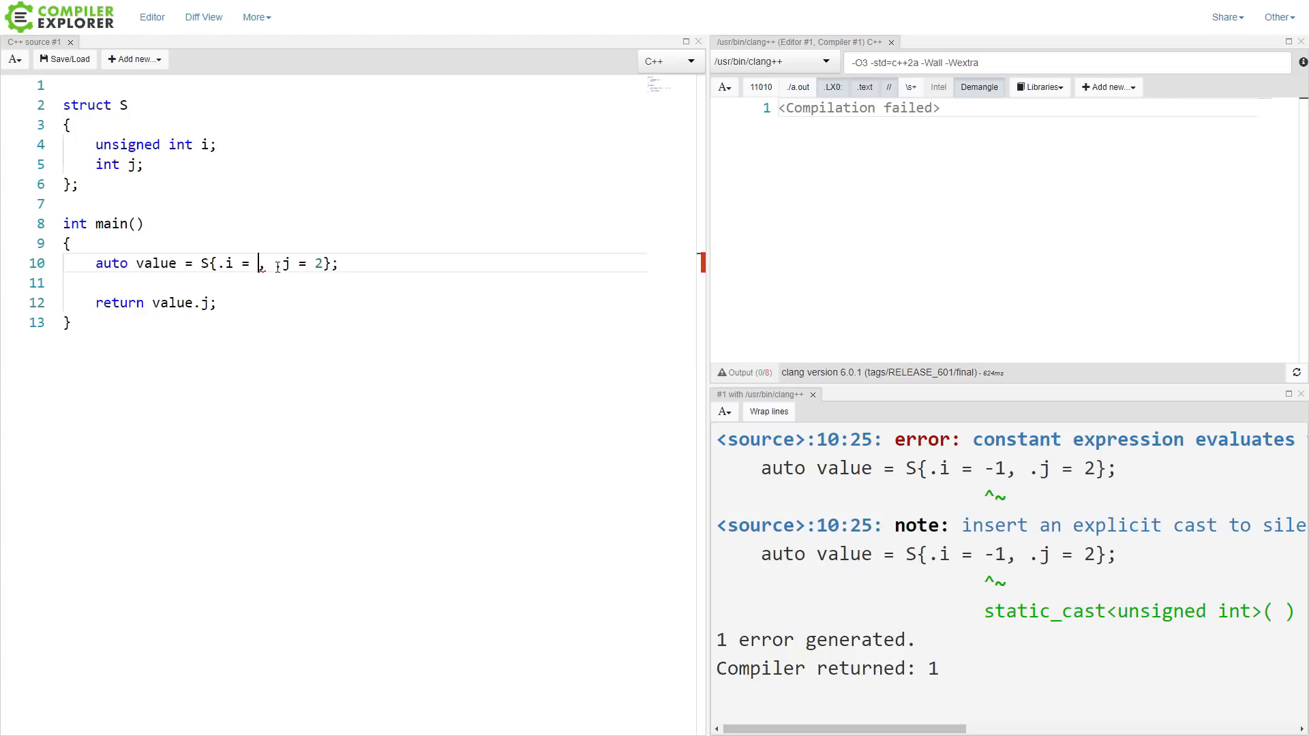
pyautogui.write('1')
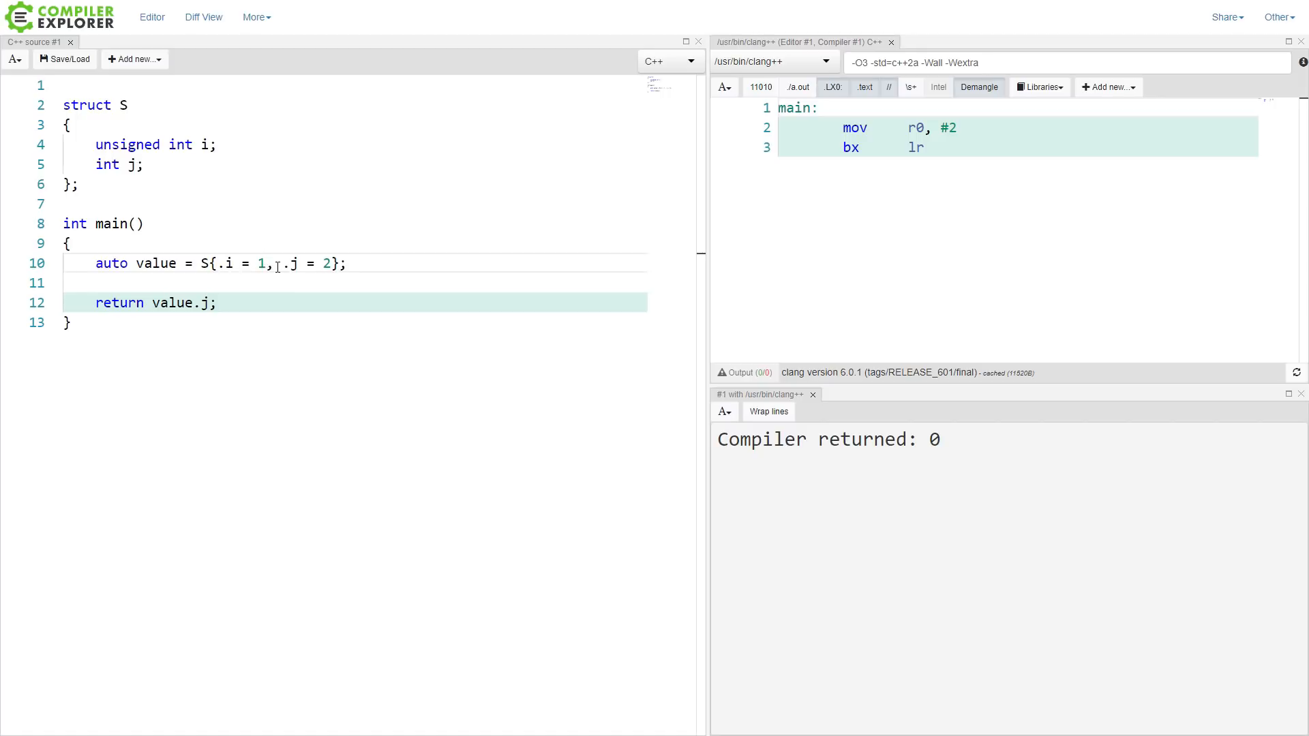
# Step: Split the initializer onto lines, set .i = [](){ return 1; }() and return value.i
pyautogui.press('Enter')
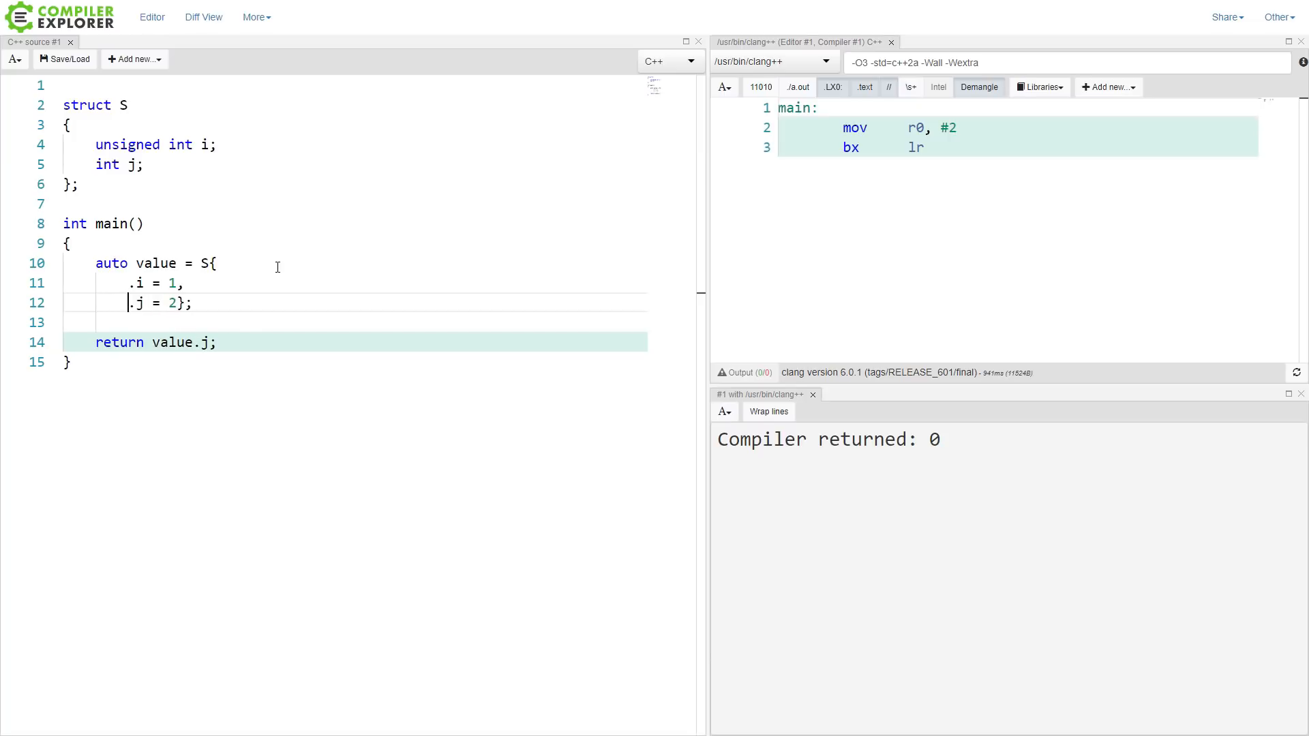
pyautogui.write('[](){')
pyautogui.press('Enter')
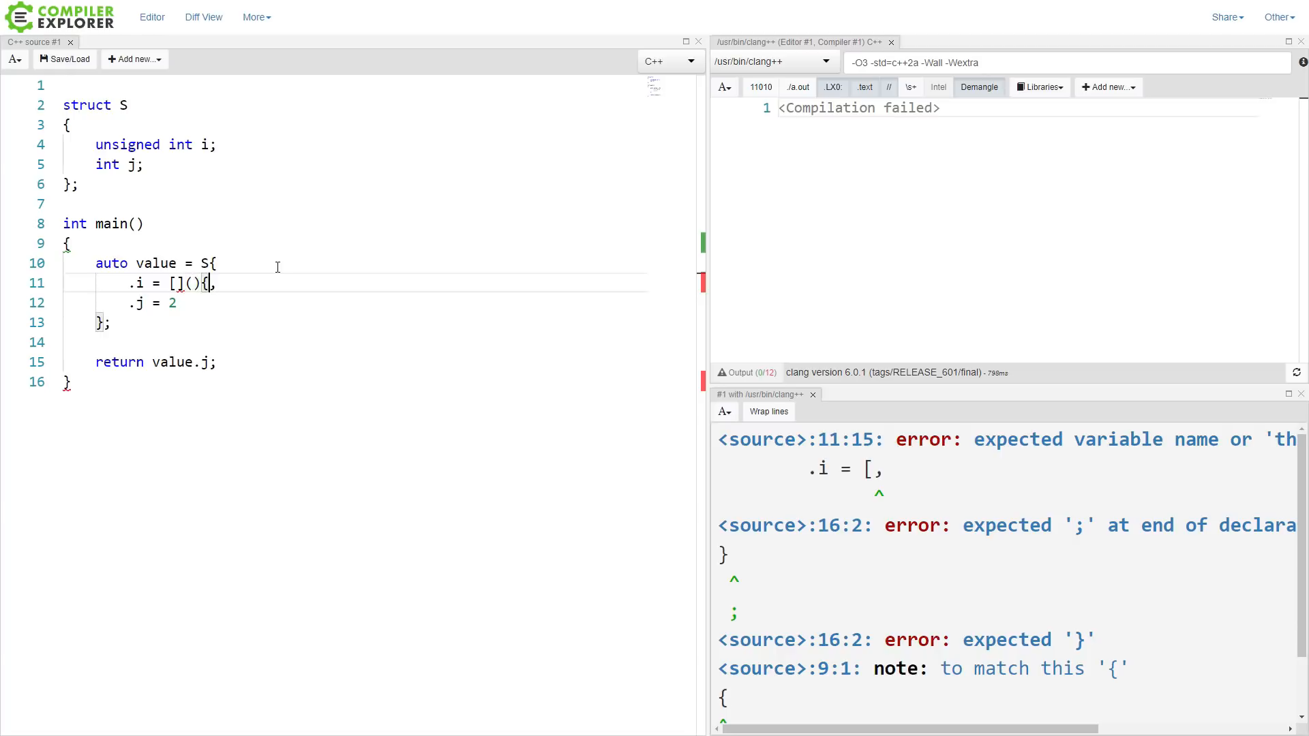
pyautogui.write('return 1;}')
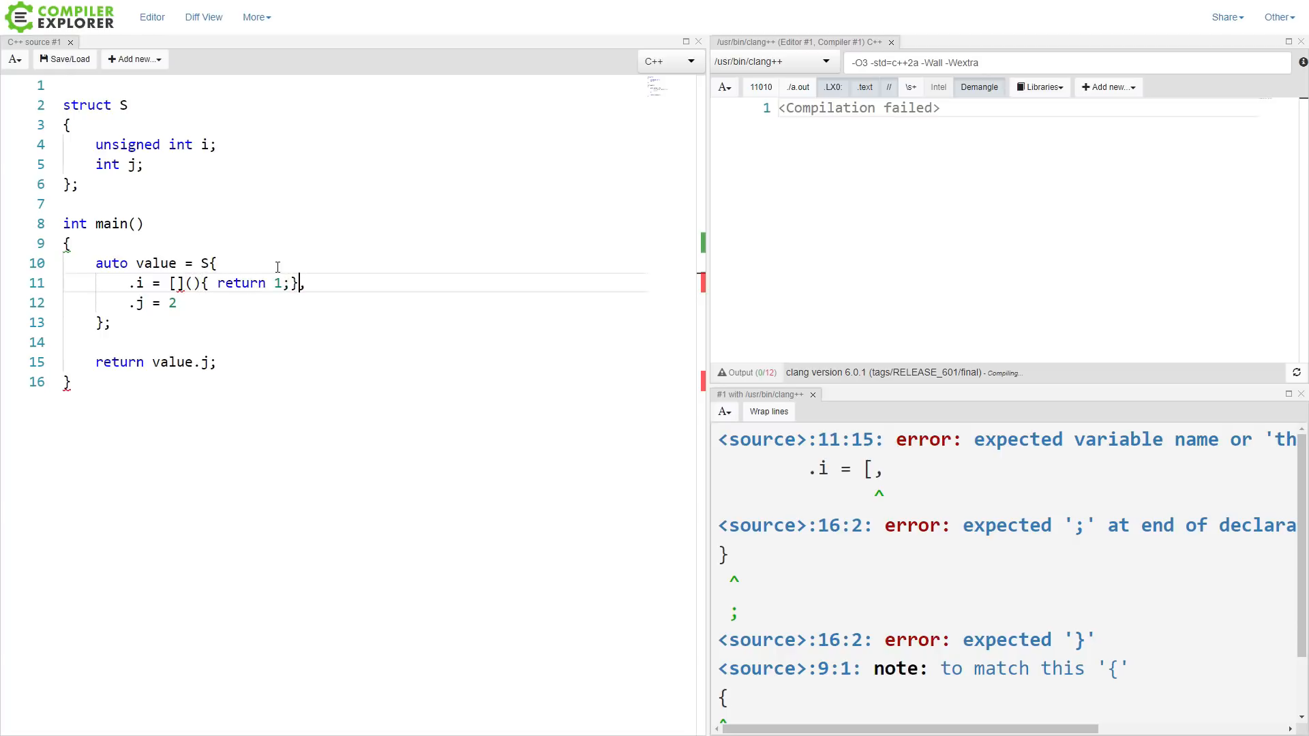
pyautogui.write('()')
pyautogui.click(355, 362)
pyautogui.write('i')
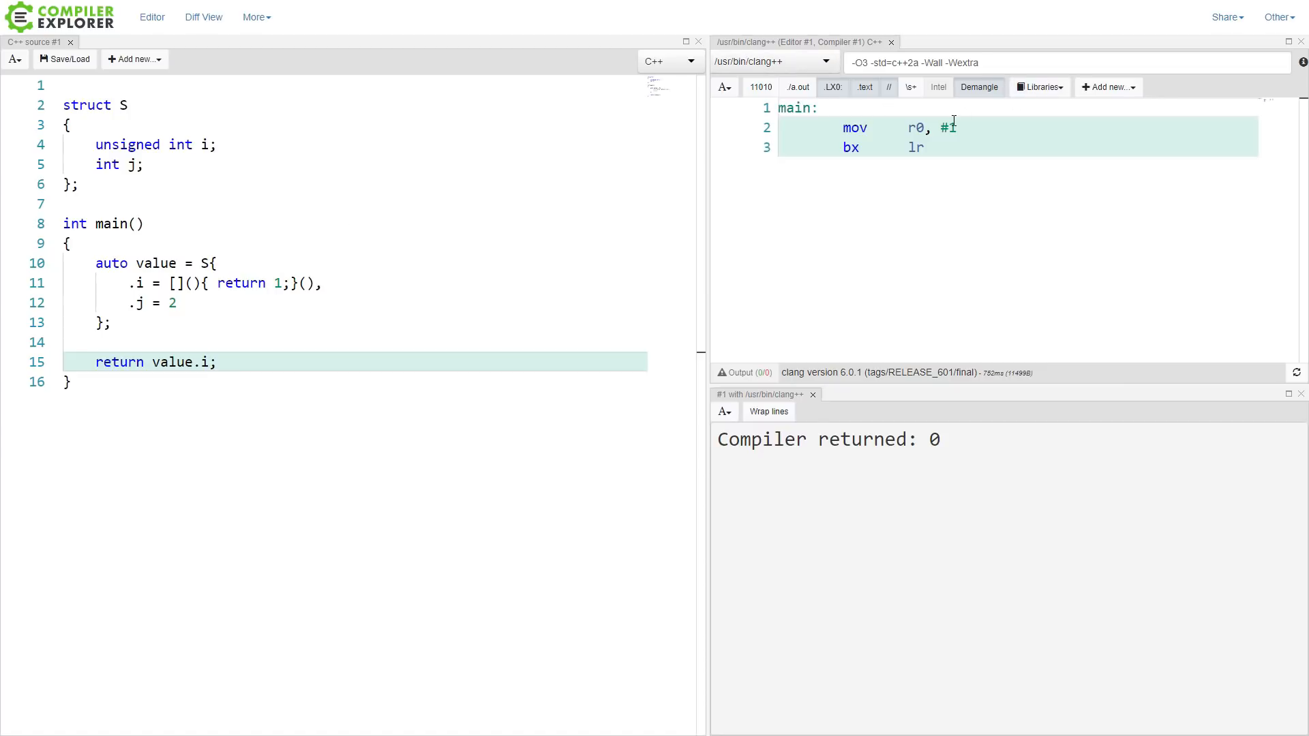
pyautogui.click(851, 147)
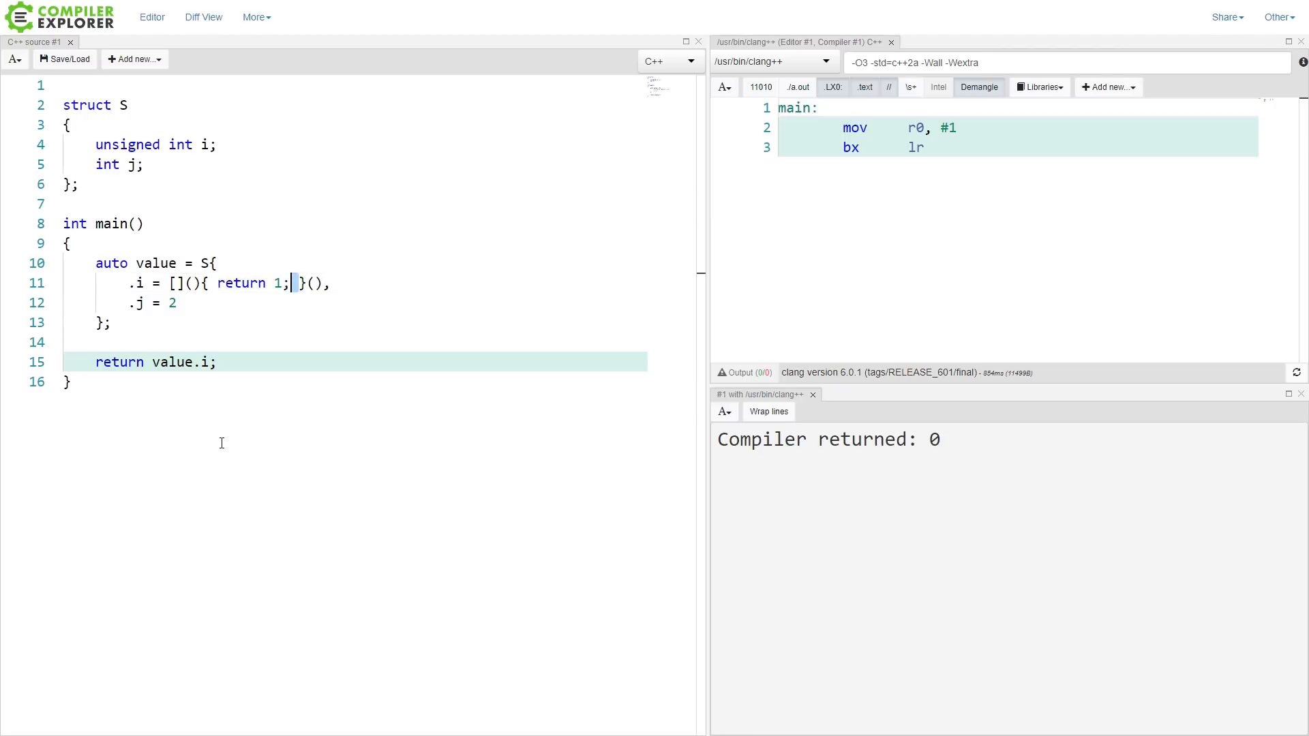
pyautogui.moveTo(216, 283); pyautogui.dragTo(289, 283)
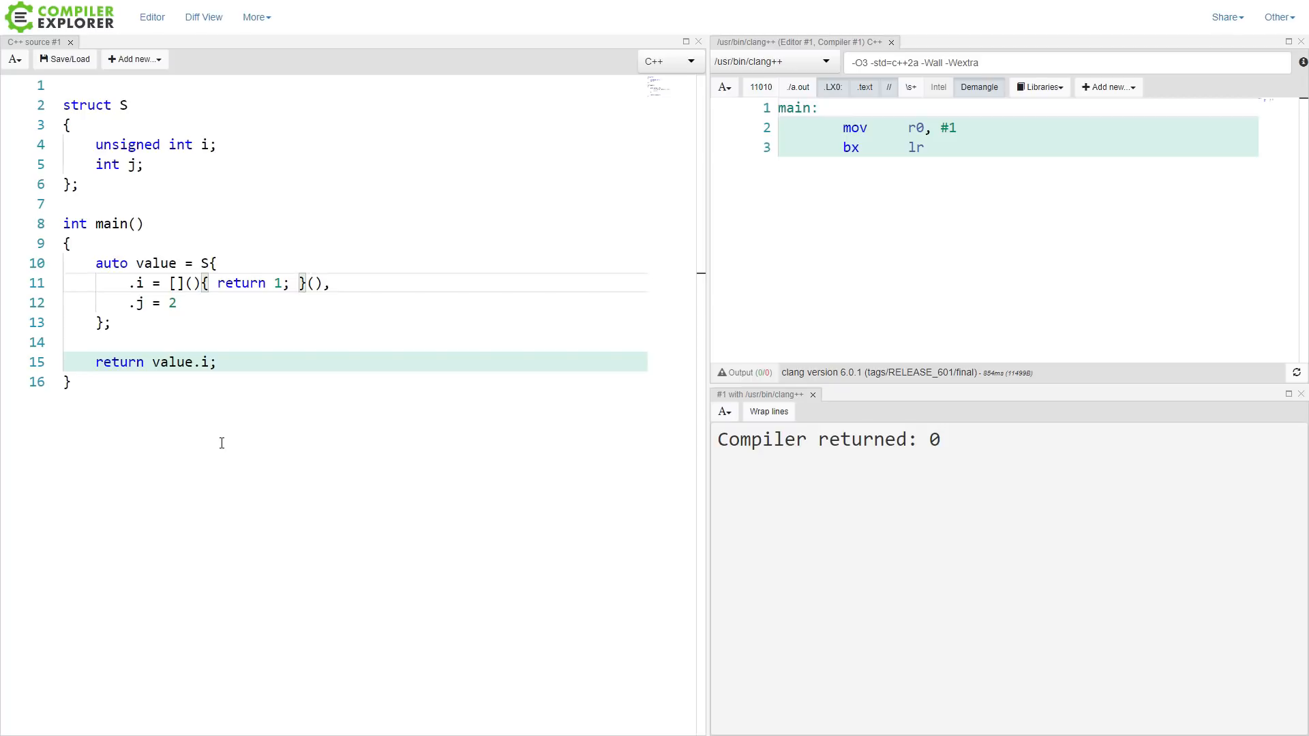
# Step: Add template<typename T> with T i and constructor S(T i_, int j_) : i{i_}, j{j_} {}
pyautogui.click(215, 144)
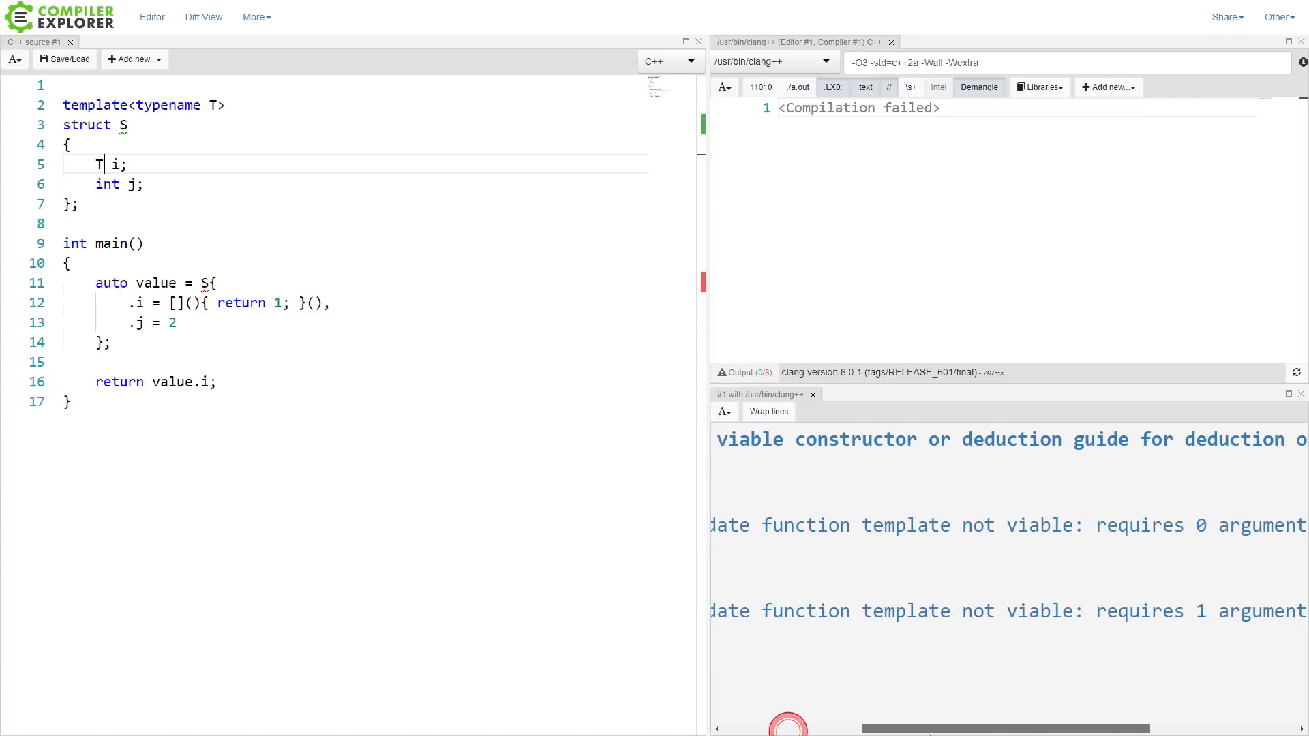
pyautogui.hscroll(3)
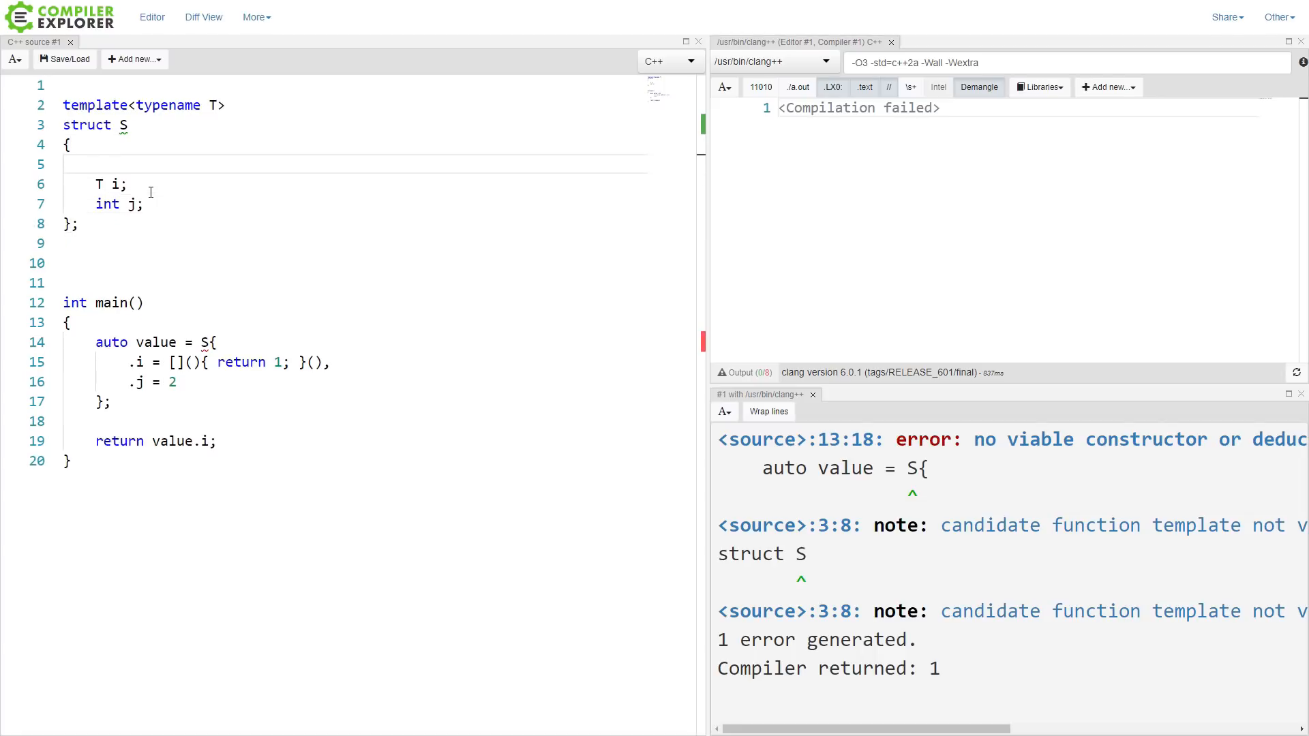
pyautogui.write('S(')
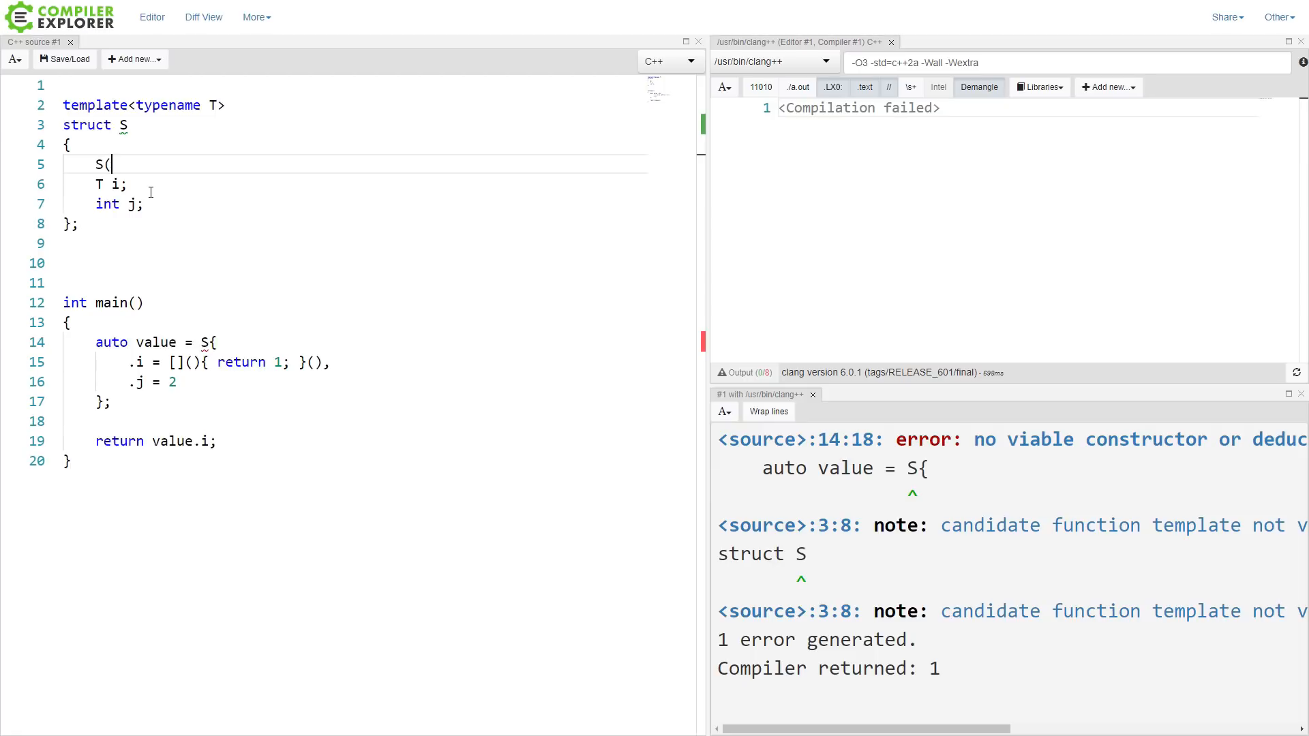
pyautogui.write('T i_, int j_) : i{i_}, j{j_')
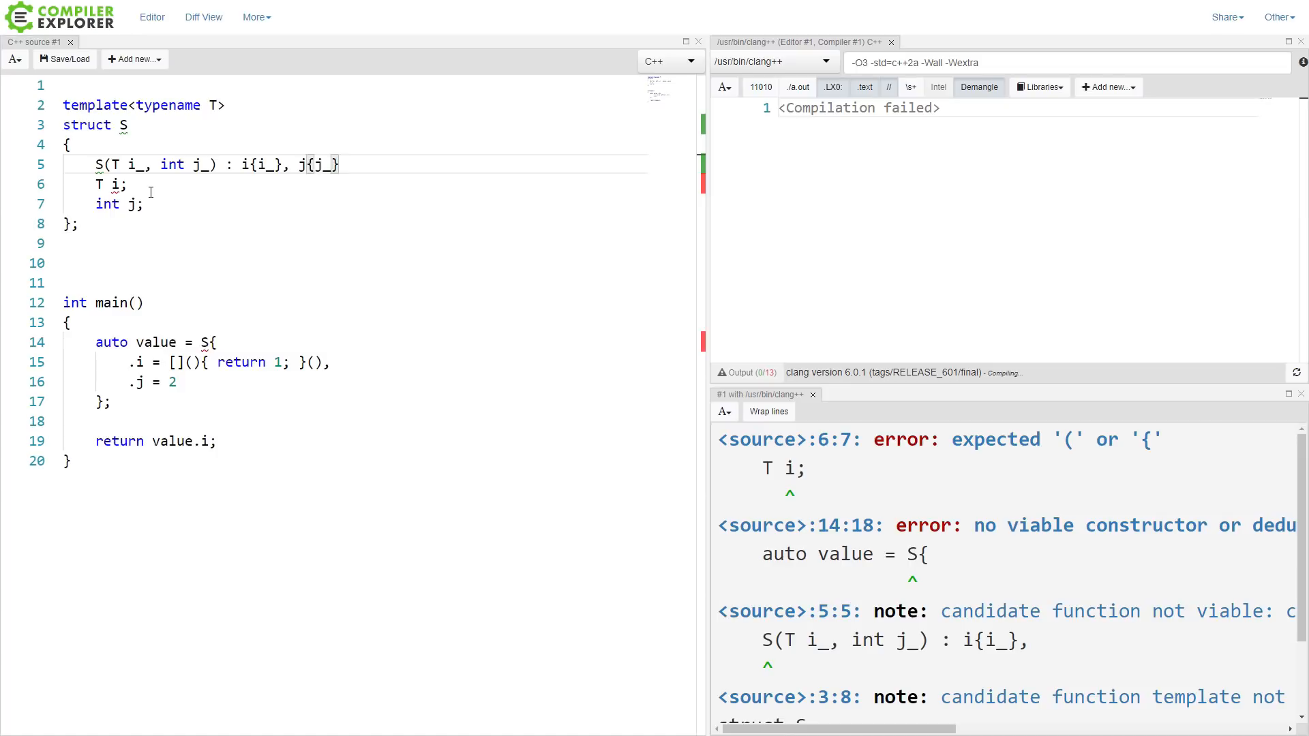
pyautogui.write('{}')
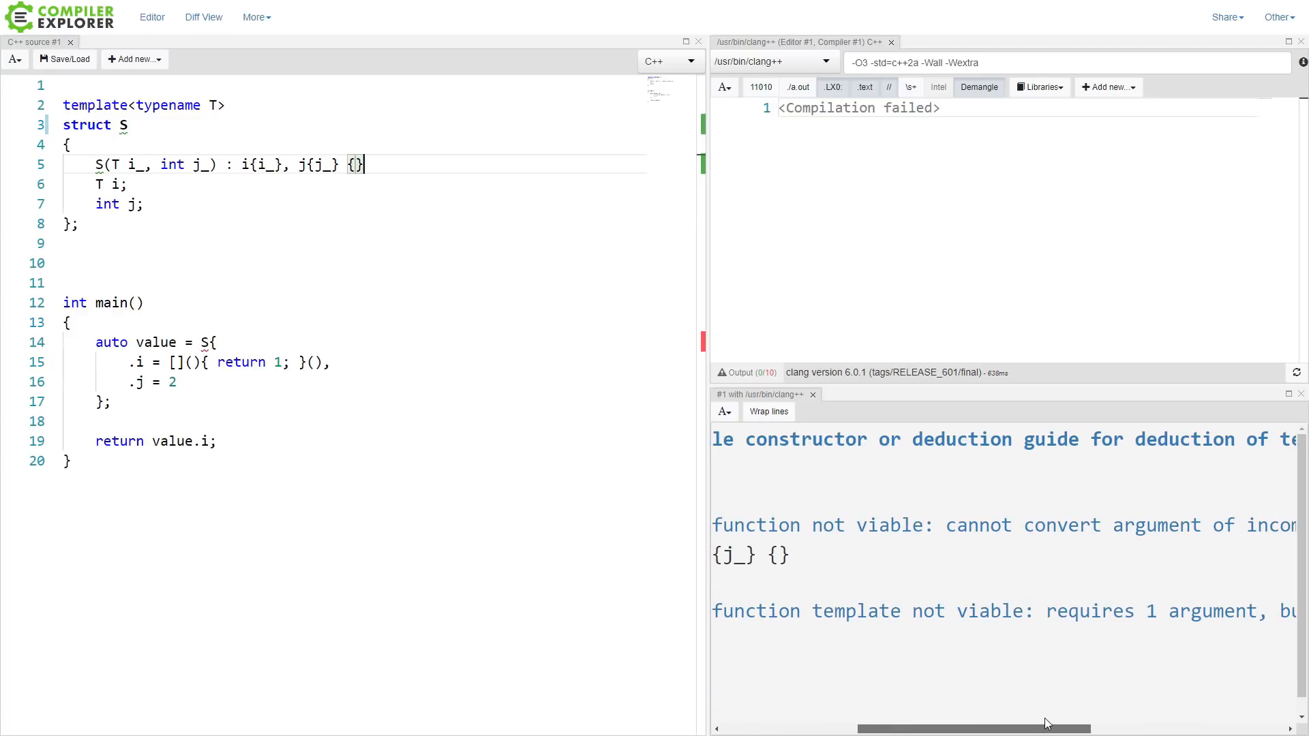
pyautogui.hscroll(3)
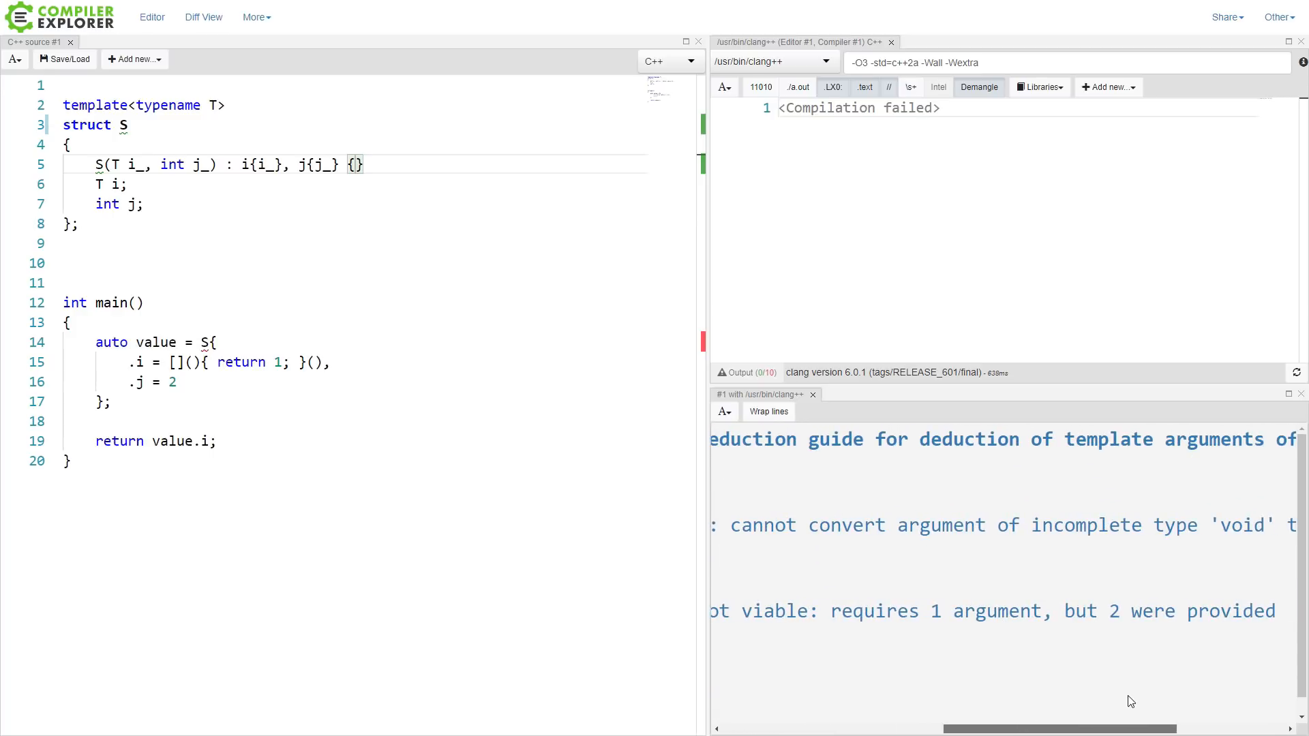
pyautogui.hscroll(3)
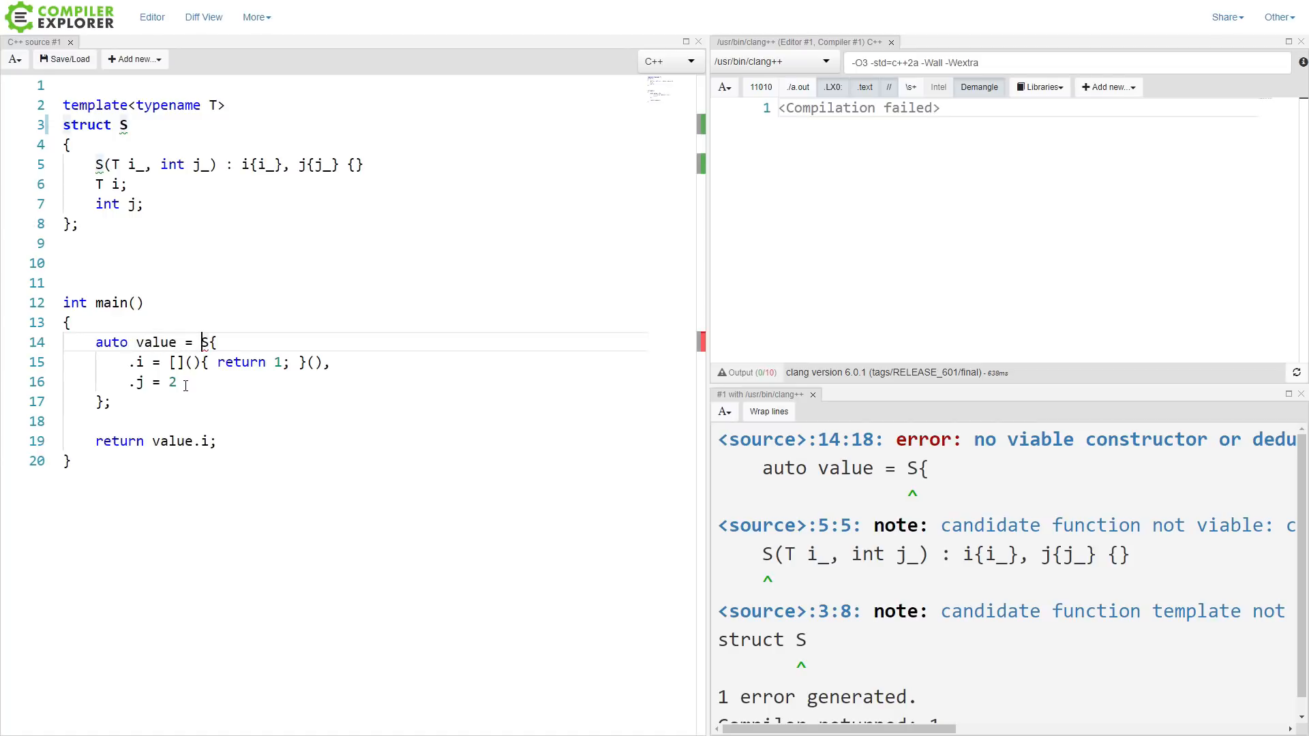
# Step: Write S<int> in main's initializer and check the no-matching-constructor error
pyautogui.write('<int>')
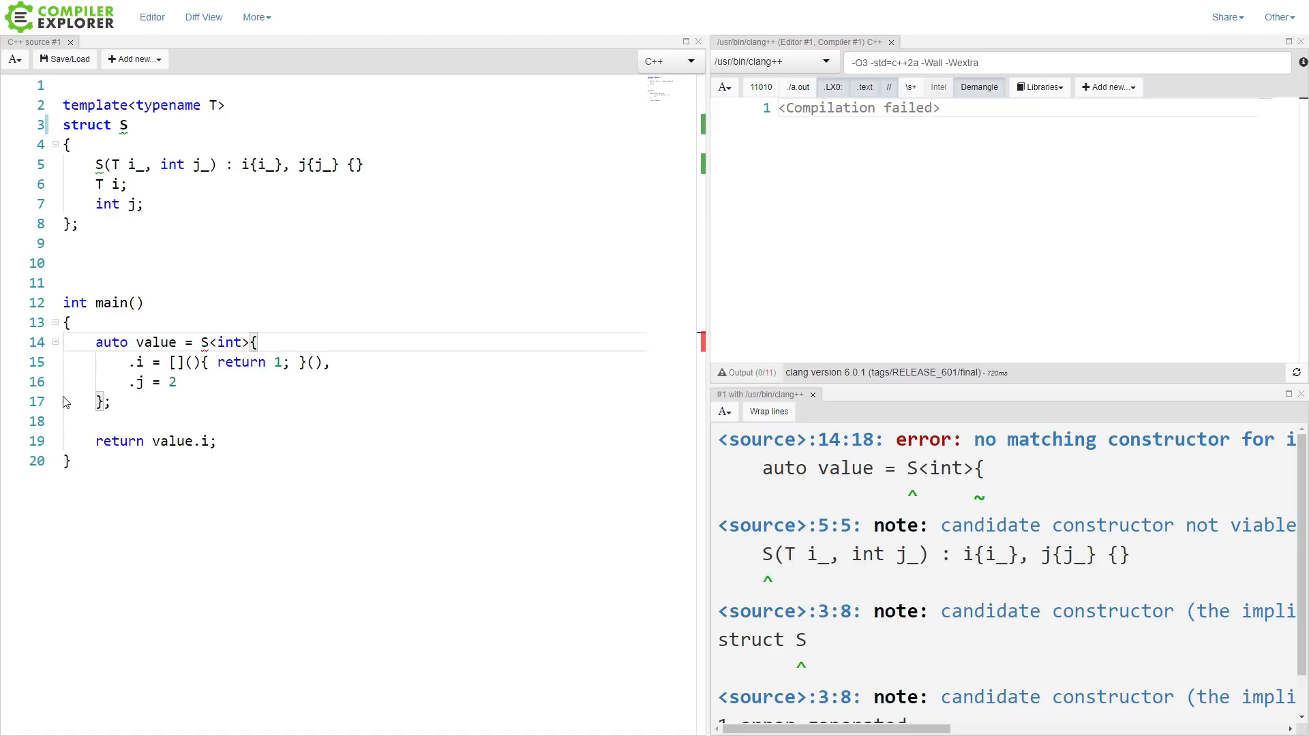
pyautogui.doubleClick(136, 362)
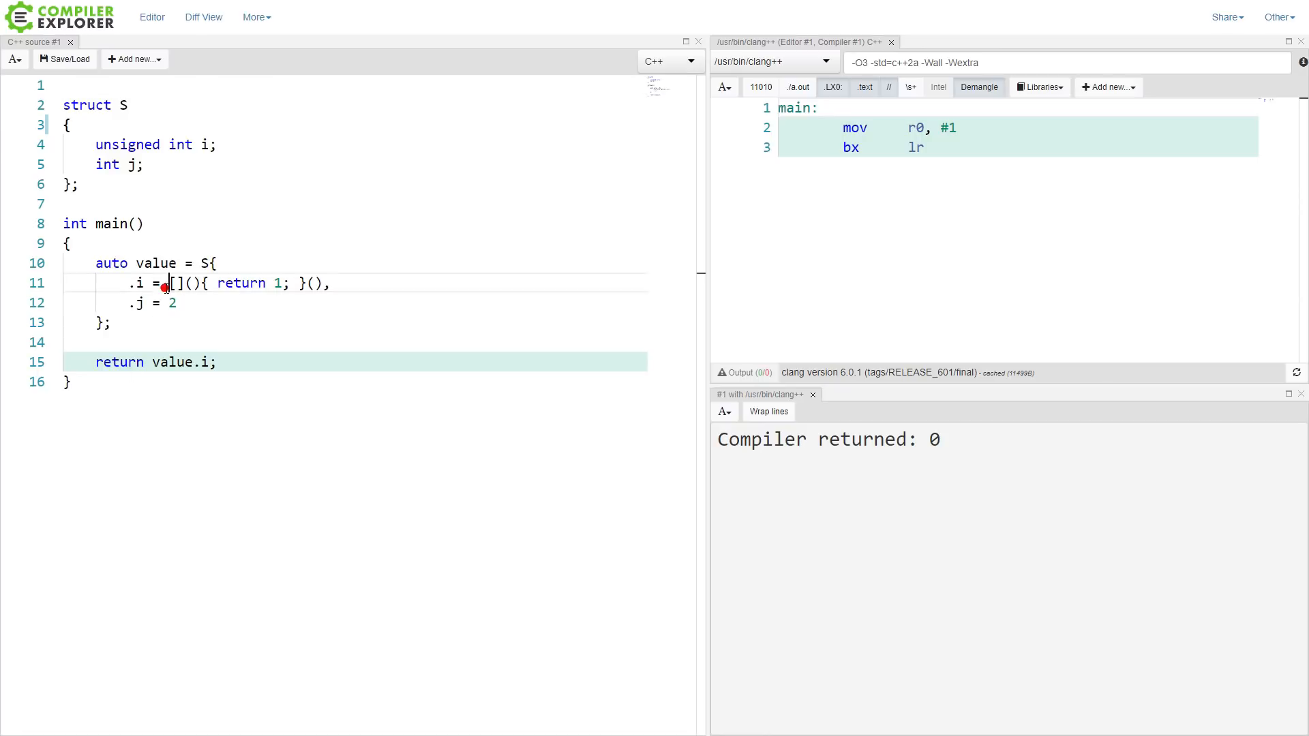
# Step: Select the [](){ return 1; }() expression in the restored plain struct version
pyautogui.moveTo(170, 283); pyautogui.dragTo(325, 283)
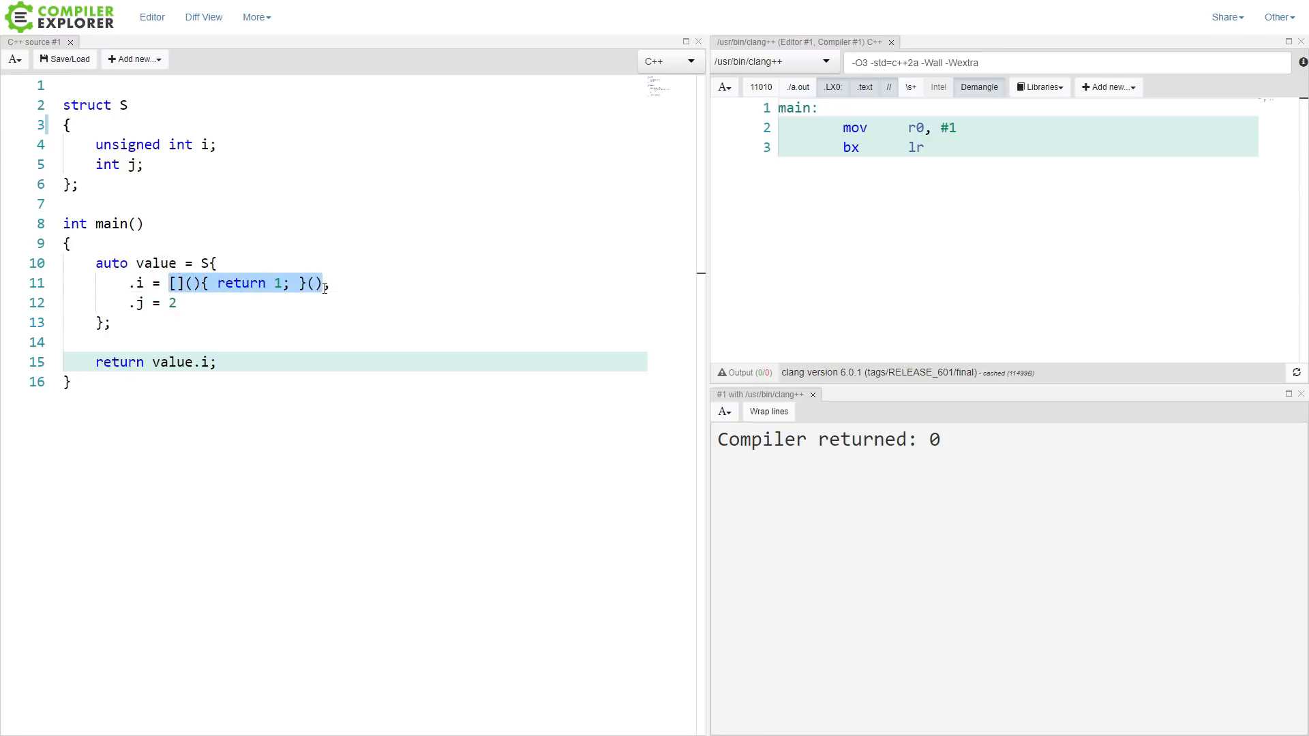